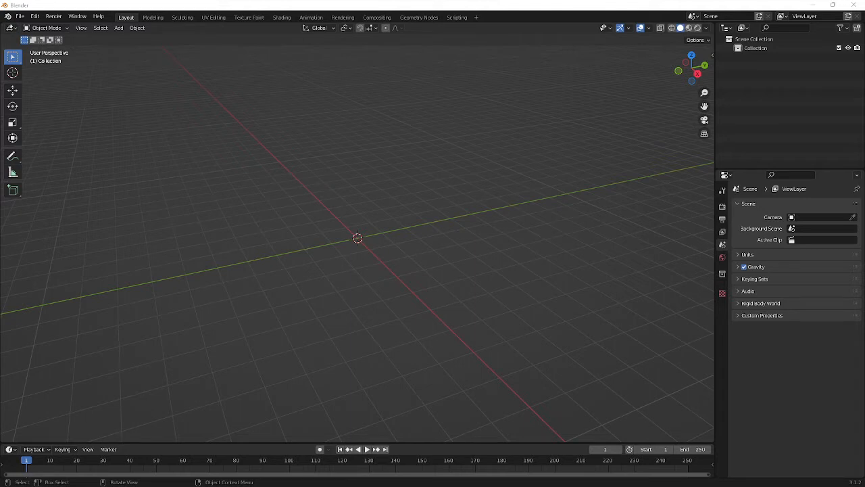
mouse_move(195, 127)
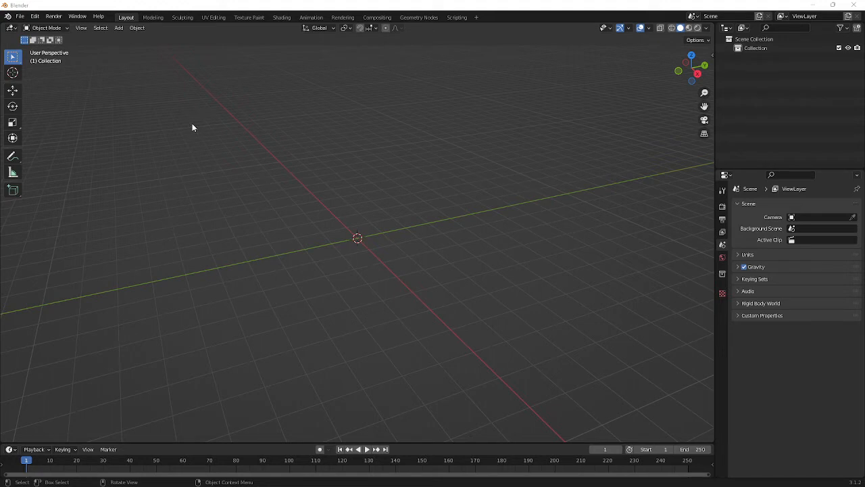
Step: Add a cylinder mesh from the Add menu and expand its creation settings panel
click(118, 27)
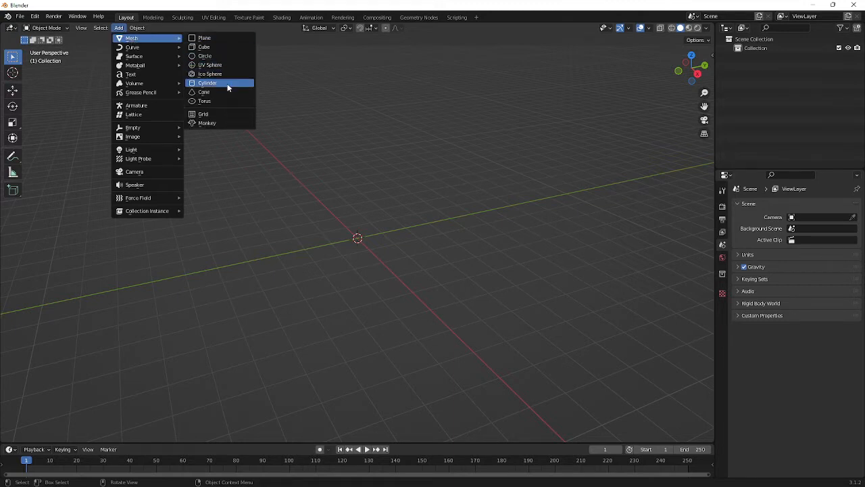
click(208, 83)
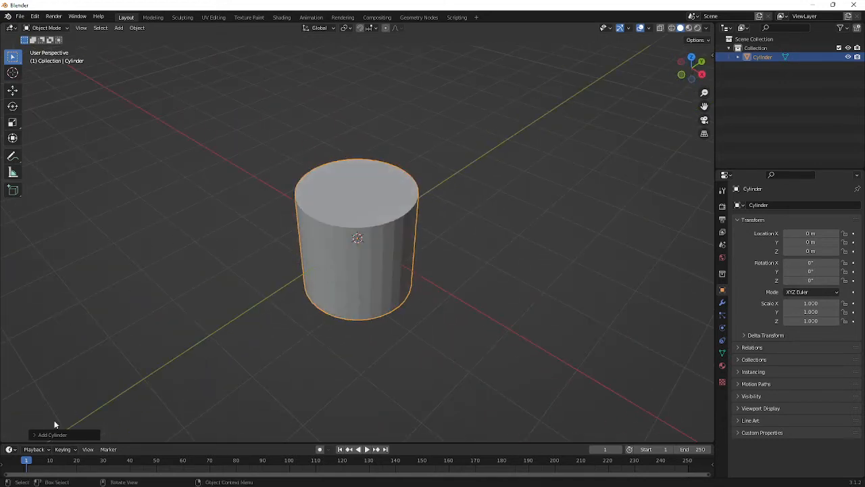
click(53, 435)
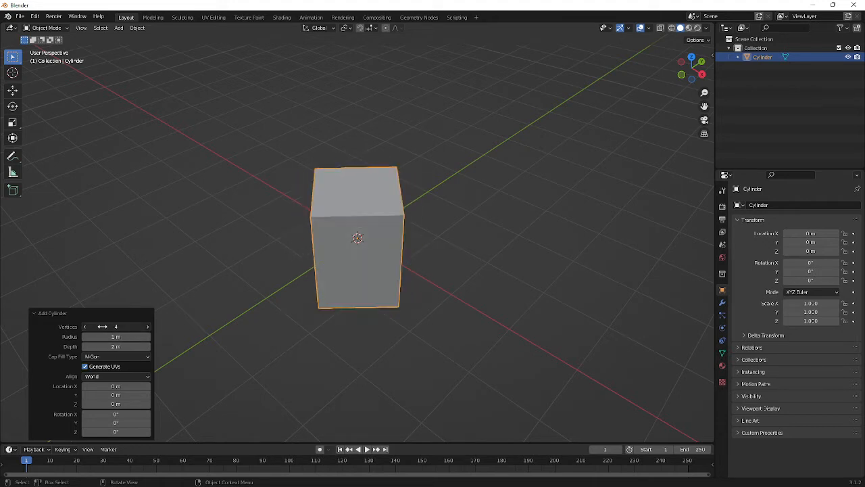
Step: Raise the cylinder's Vertices count so it becomes smoothly round
drag(102, 326, 142, 326)
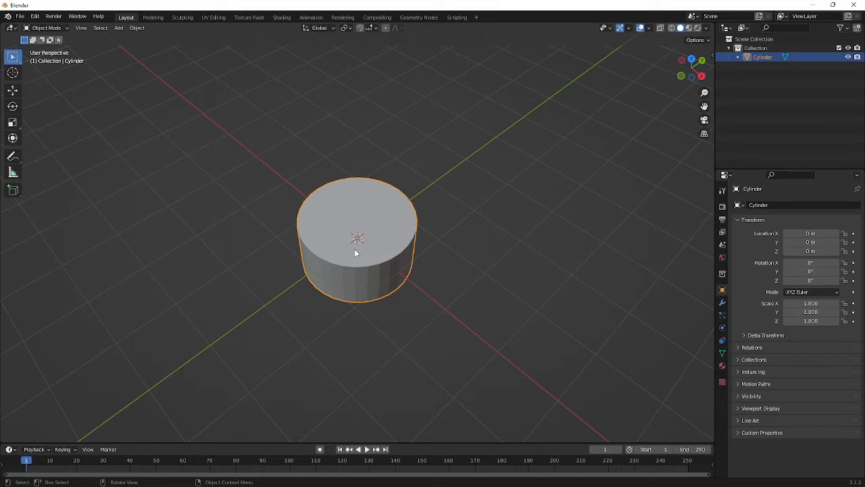
Step: Enter Edit Mode on the cylinder and activate the Loop Cut tool
key(Tab)
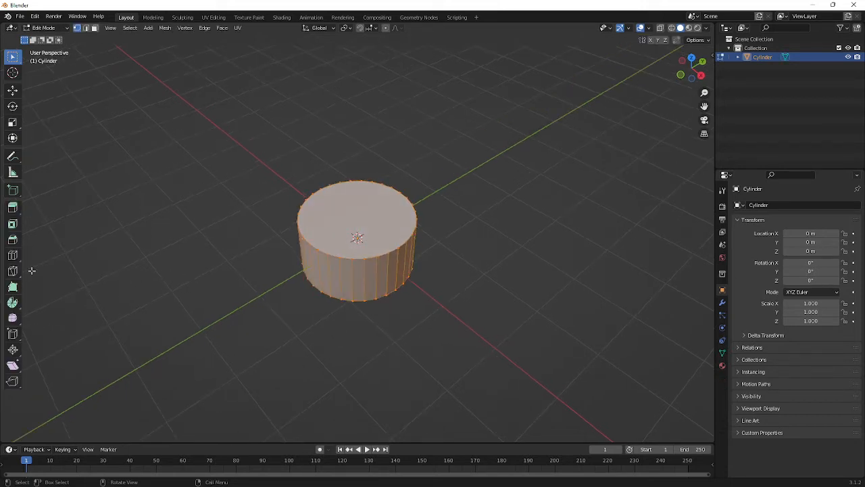
click(12, 254)
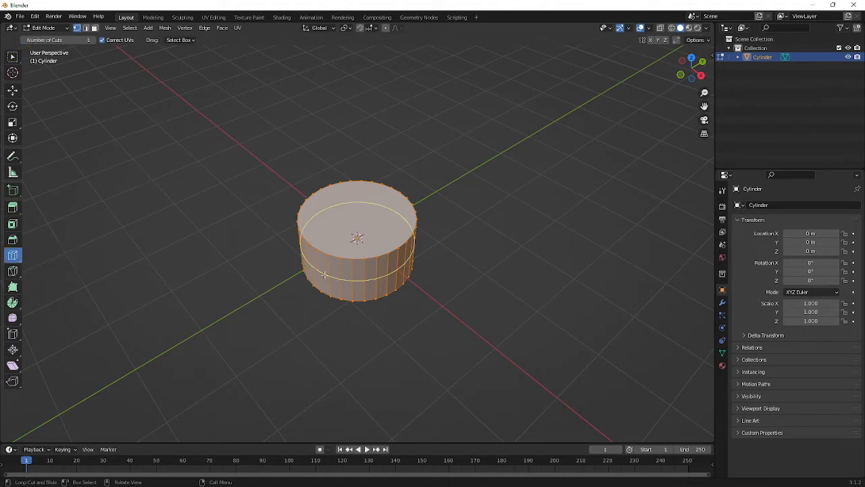
mouse_move(325, 265)
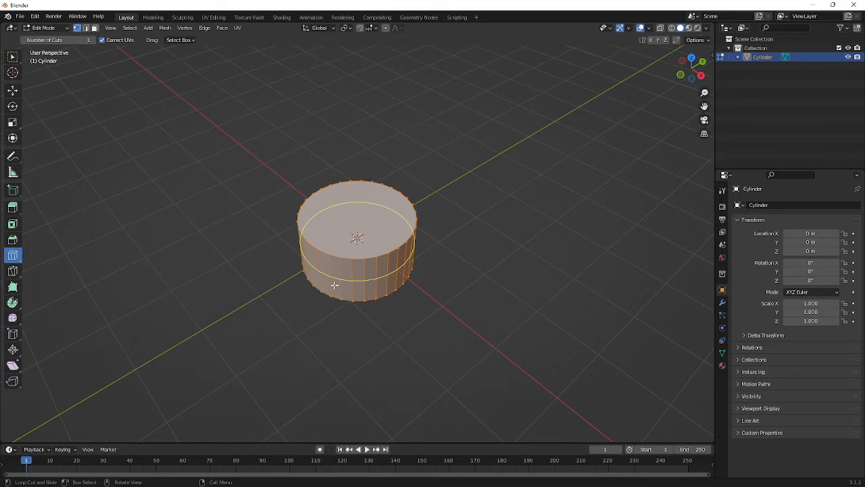
mouse_move(368, 289)
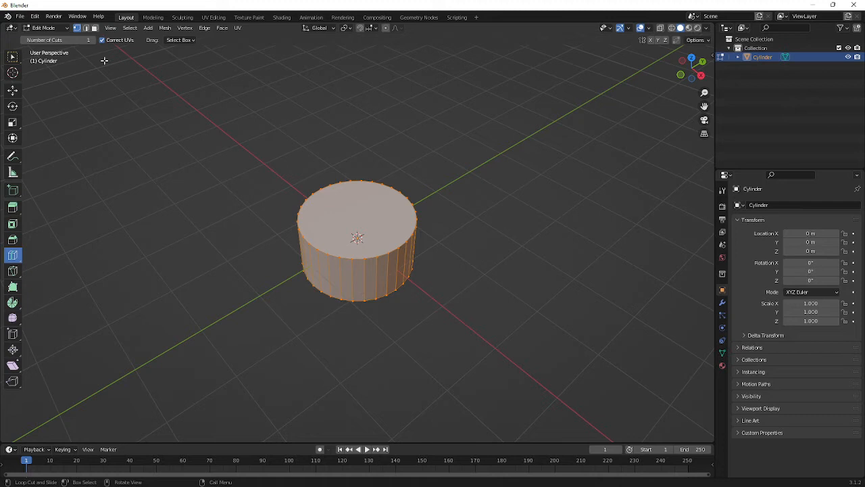
mouse_move(254, 229)
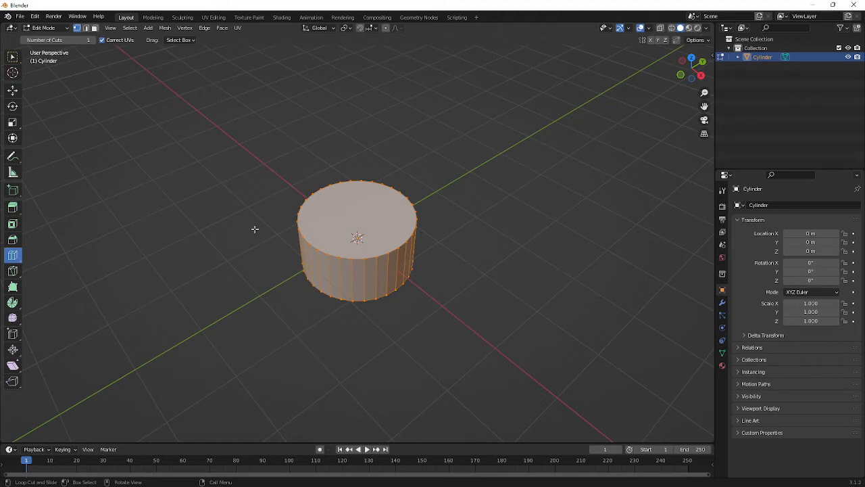
mouse_move(73, 198)
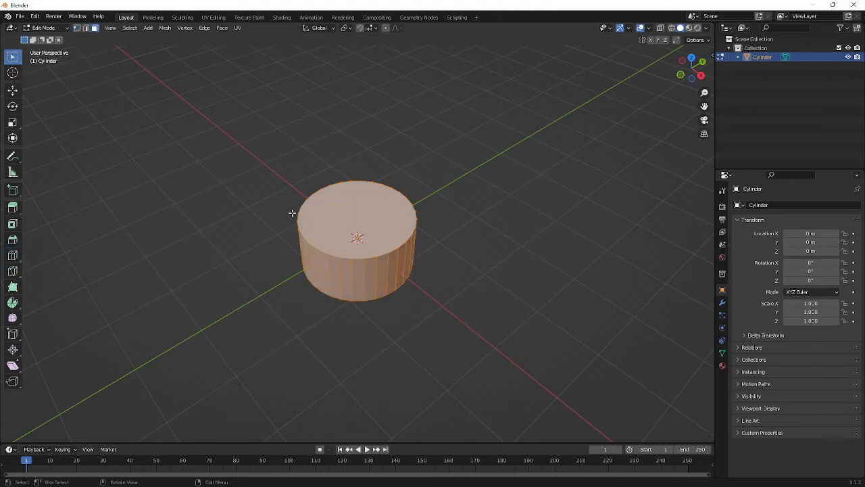
Step: Select the top cap face, extrude it in place and begin scaling it
click(315, 373)
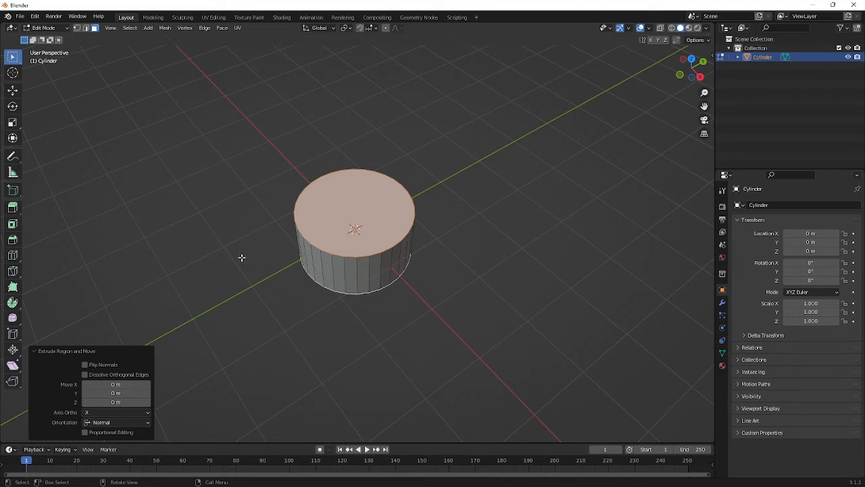
key(s)
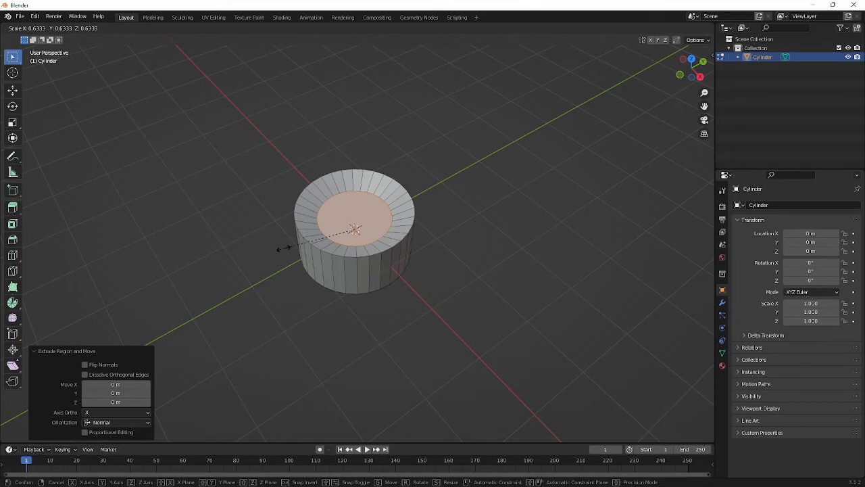
Step: Confirm the cap's inward scale, view it from above and adjust the inset ring size
key(z)
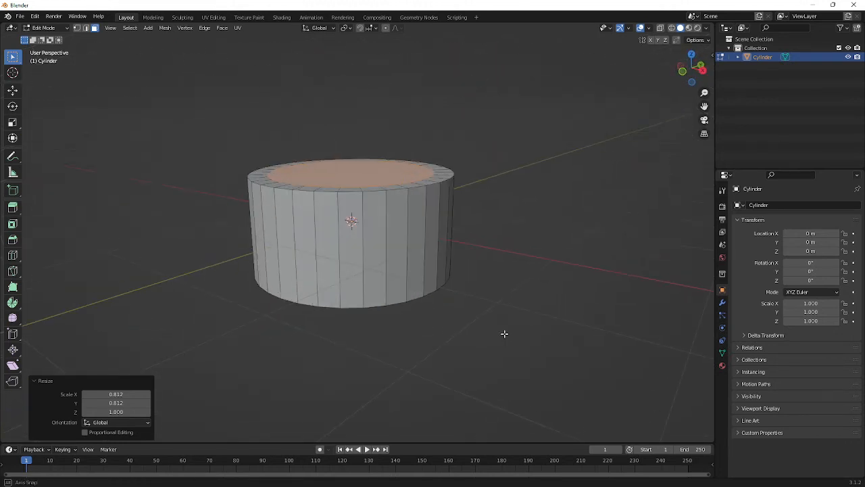
drag(503, 333, 501, 365)
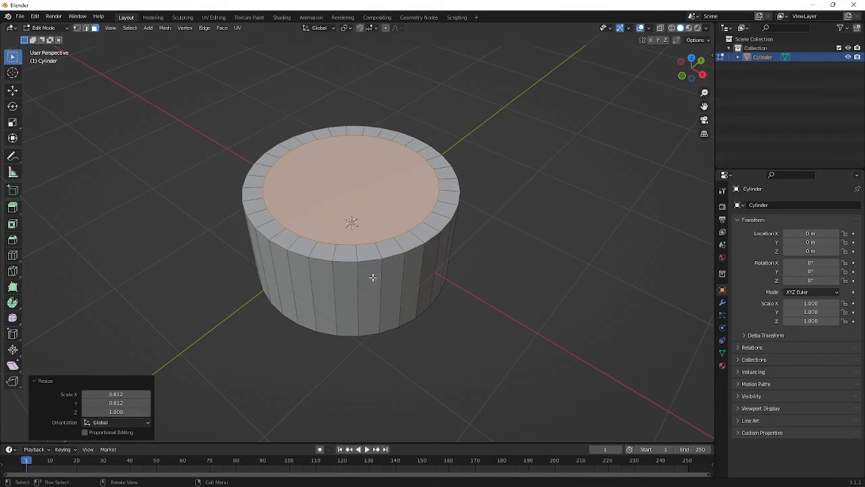
click(114, 395)
text(0.900)
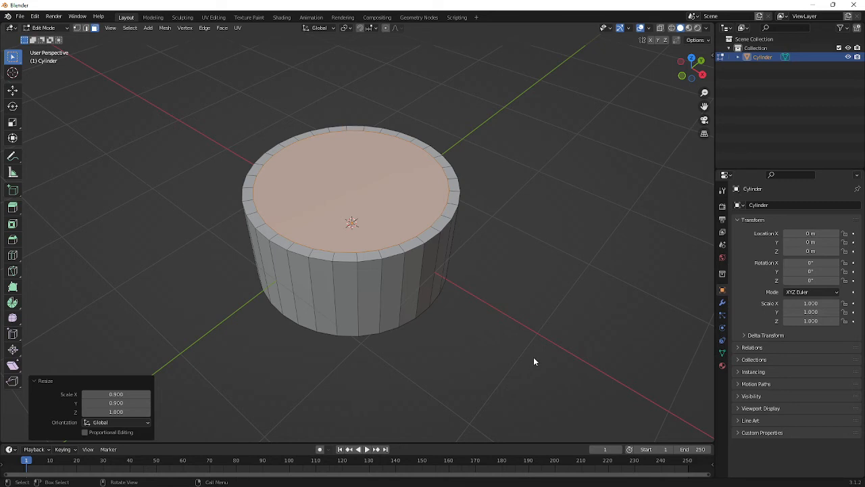
mouse_move(311, 214)
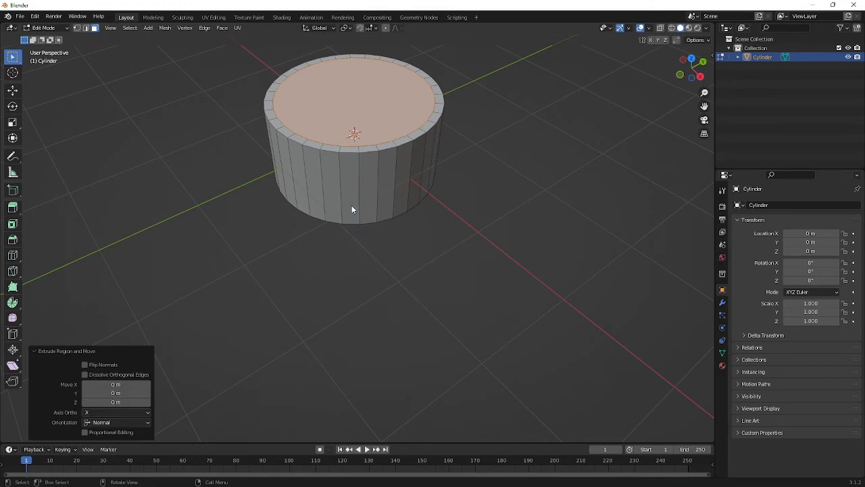
Step: Extrude the inner top face again to start a second inset ring
key(s)
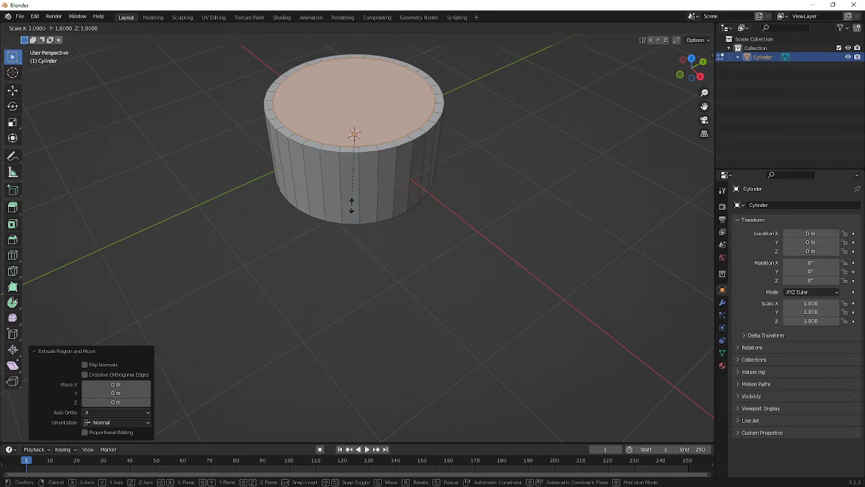